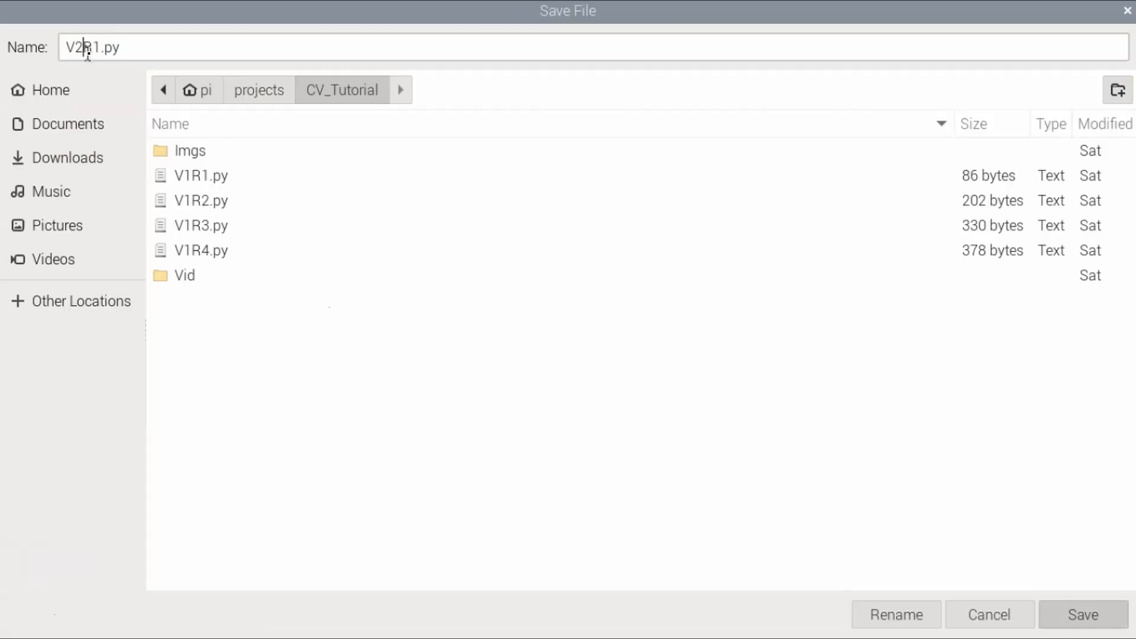
Confirm saving the script as V2R1.py in the CV_Tutorial folder
left_click(1083, 614)
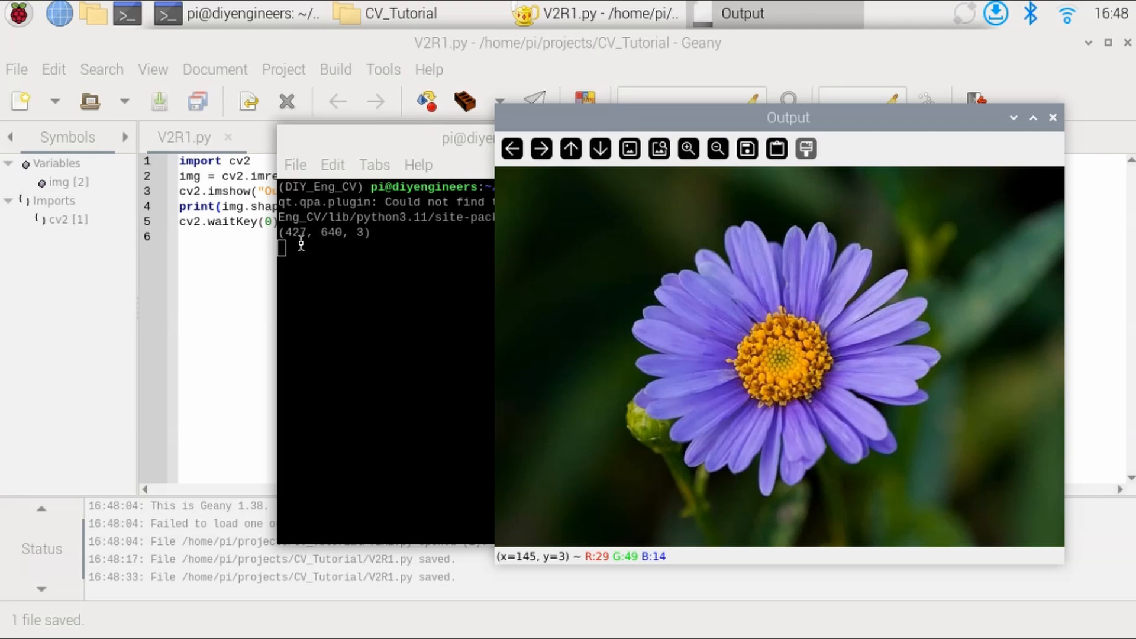
mouse_move(1069, 551)
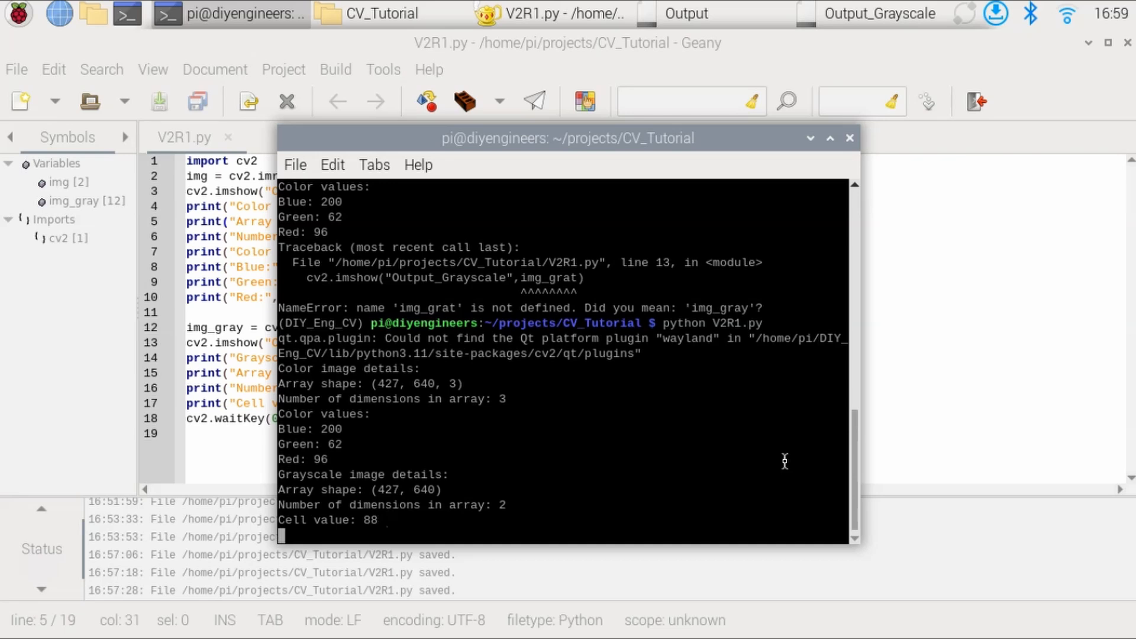
mouse_move(650, 417)
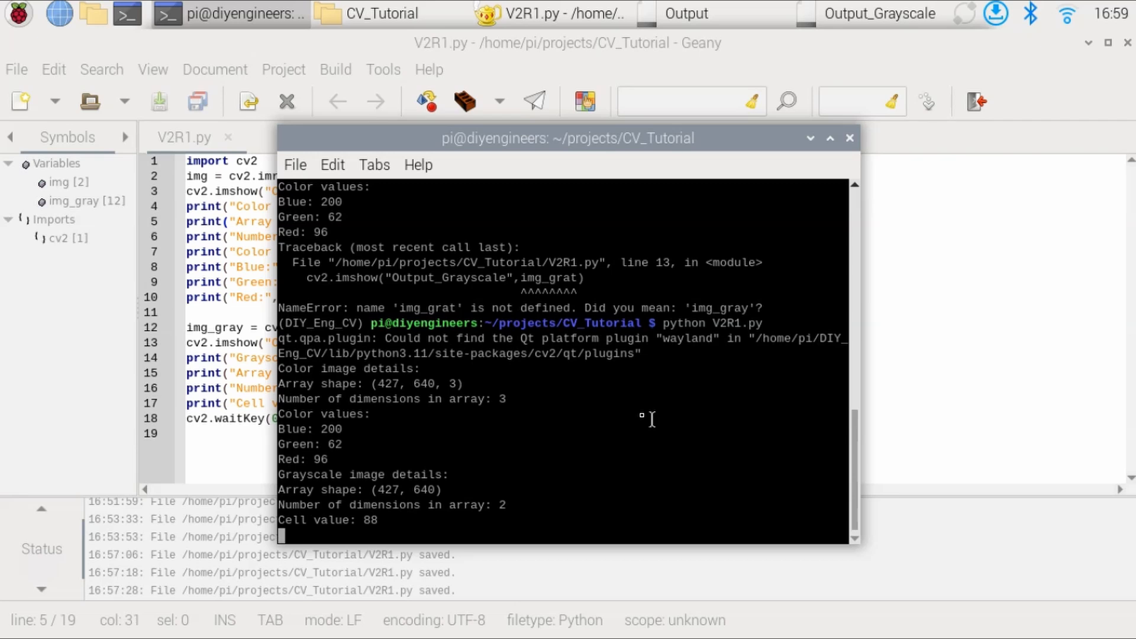